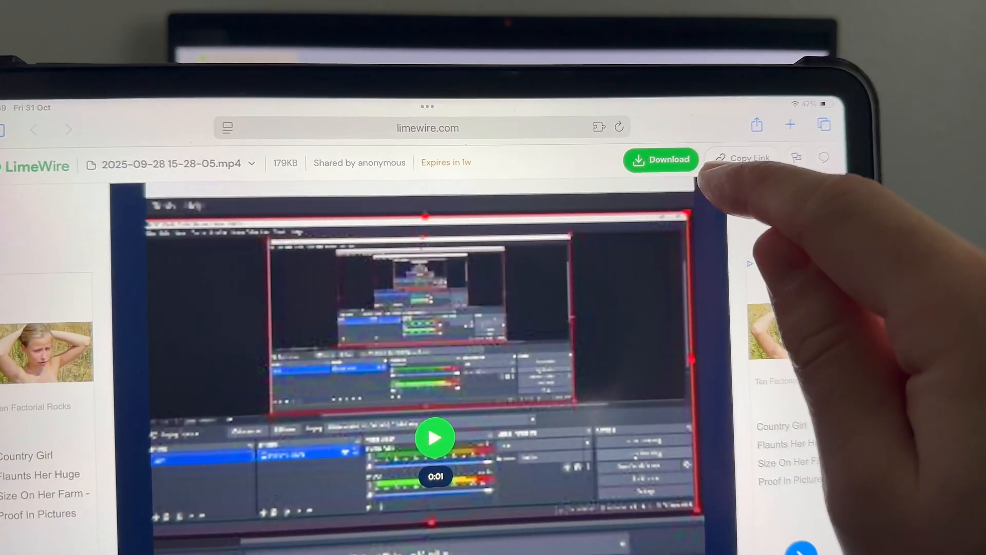
Step: Download the 179 KB shared video file from the LimeWire share page
left_click(660, 160)
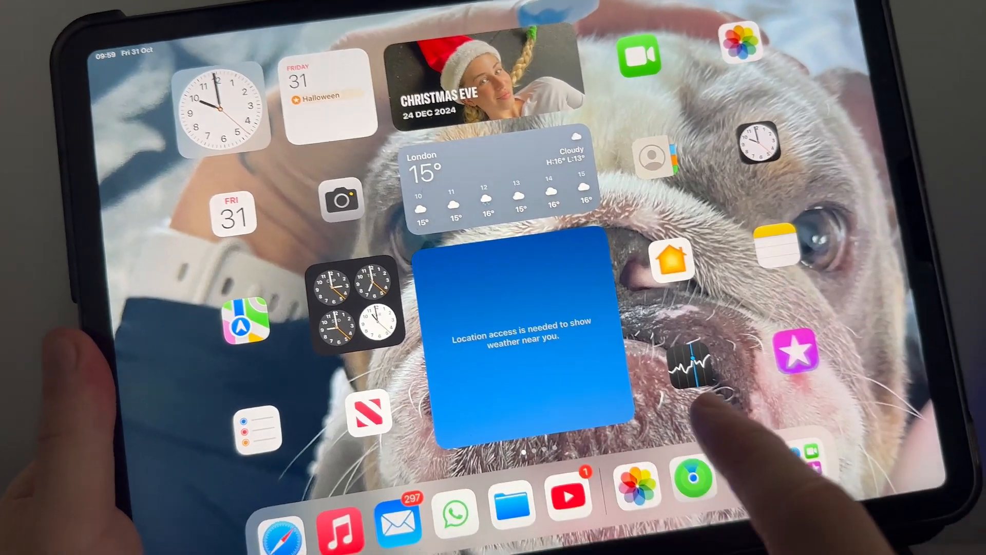
Step: Browse On My iPad and then iCloud Drive in Files to locate the downloaded video
left_click(512, 521)
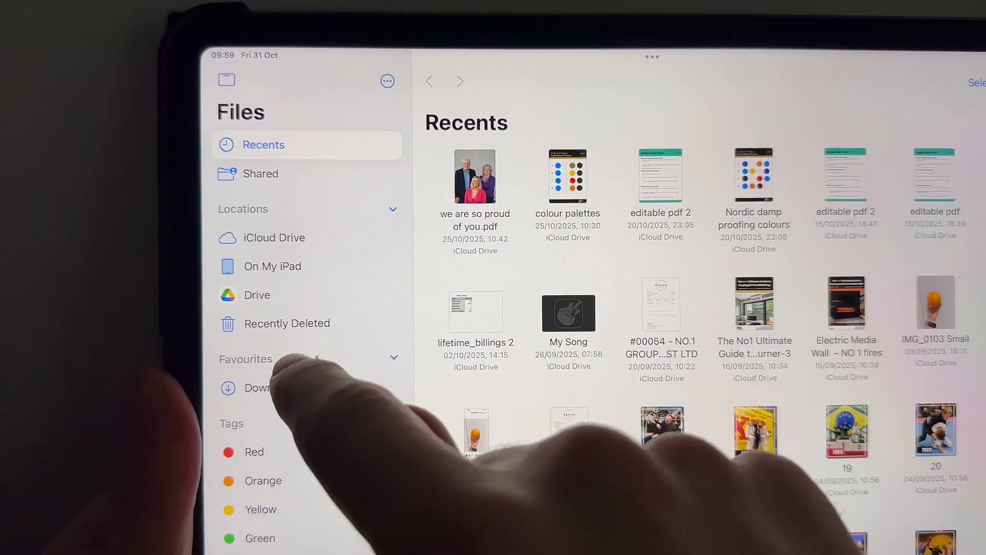
left_click(272, 265)
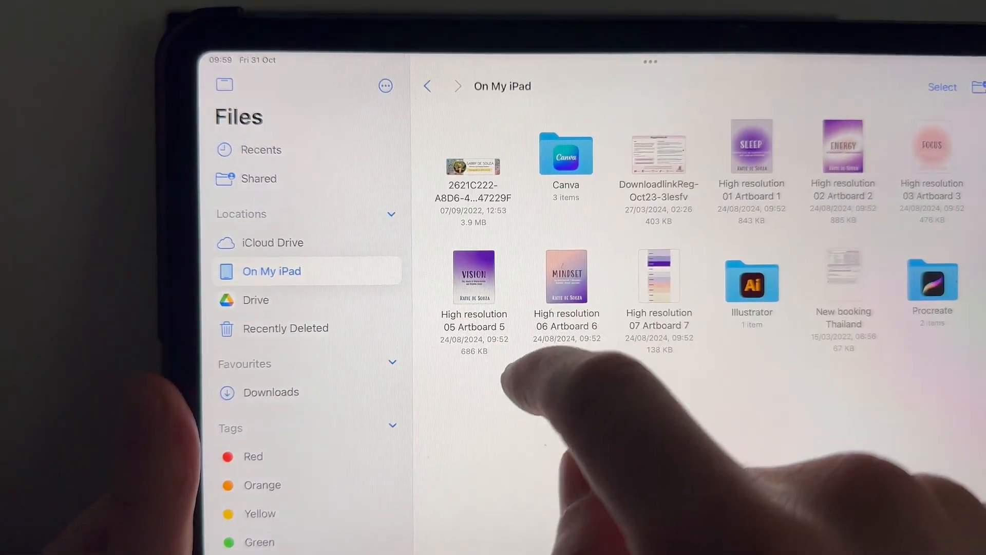
left_click(272, 242)
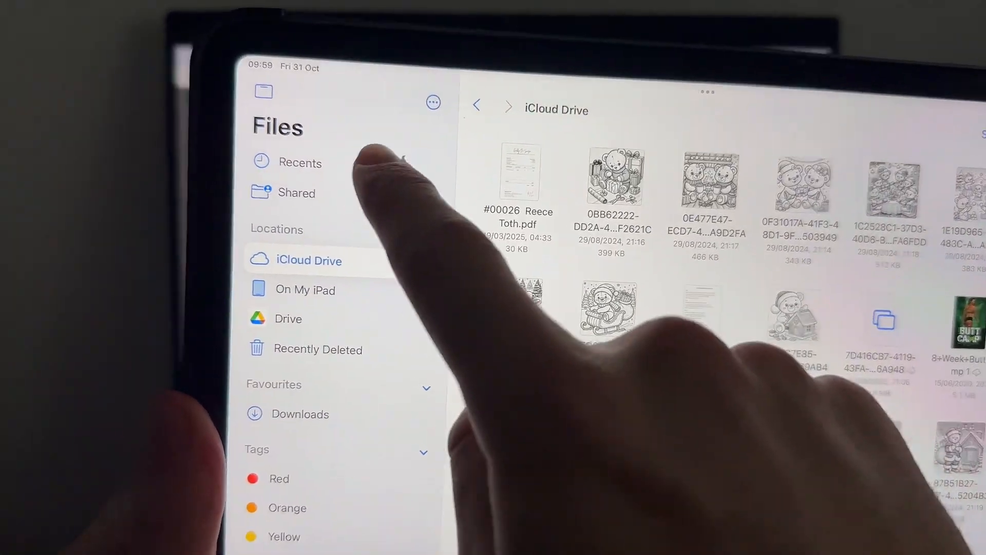